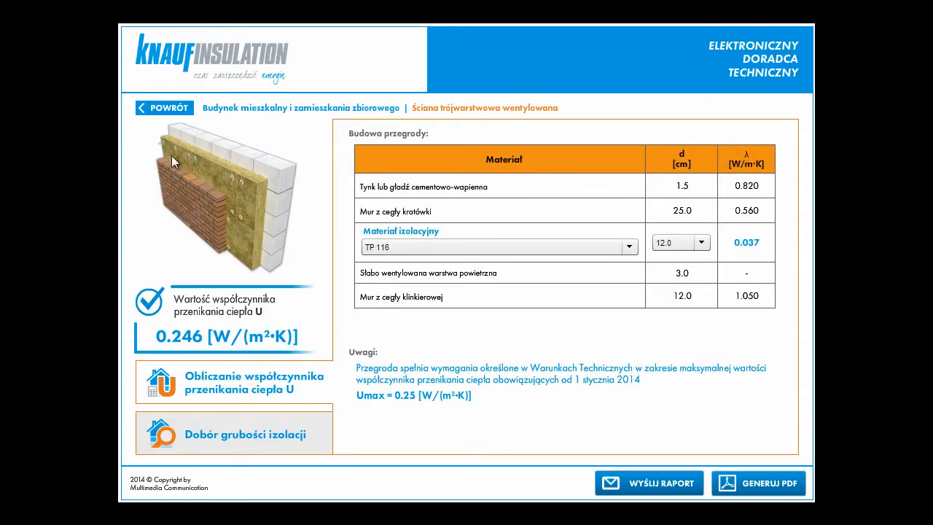
mouse_move(207, 259)
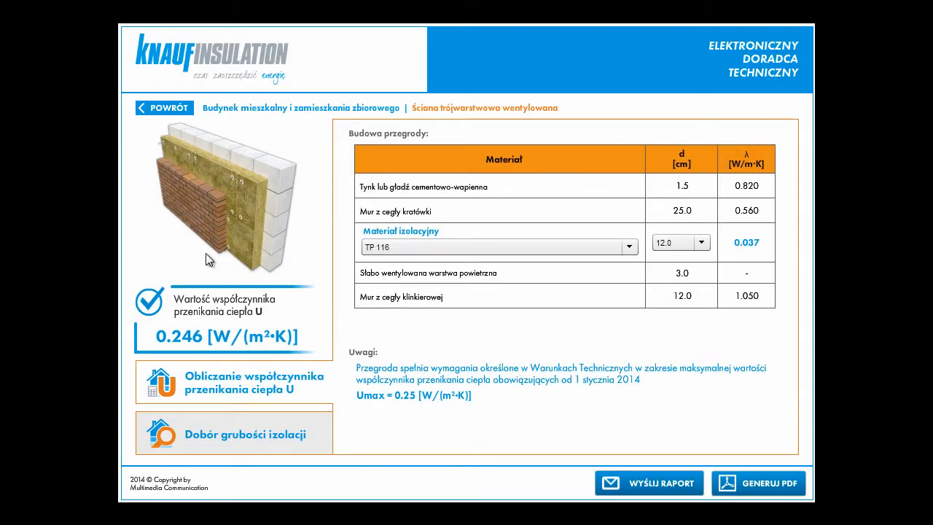
mouse_move(160, 312)
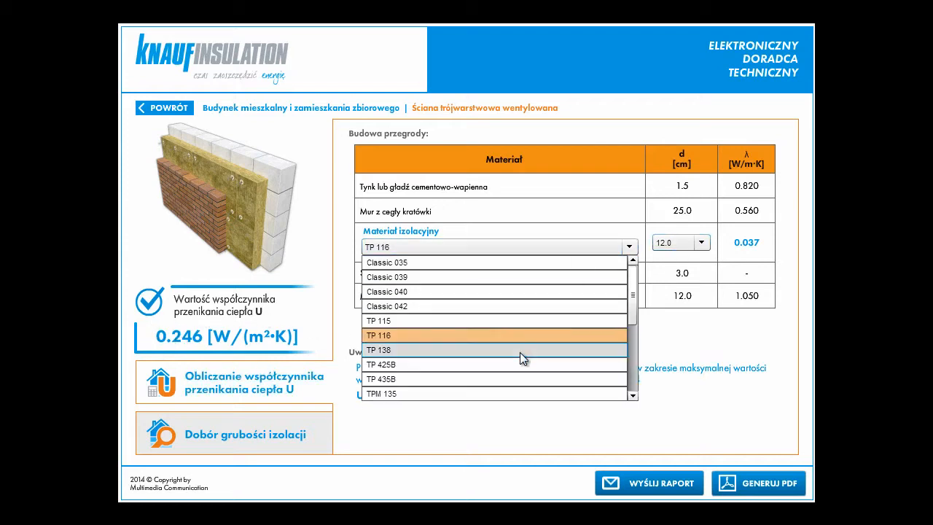
mouse_move(530, 291)
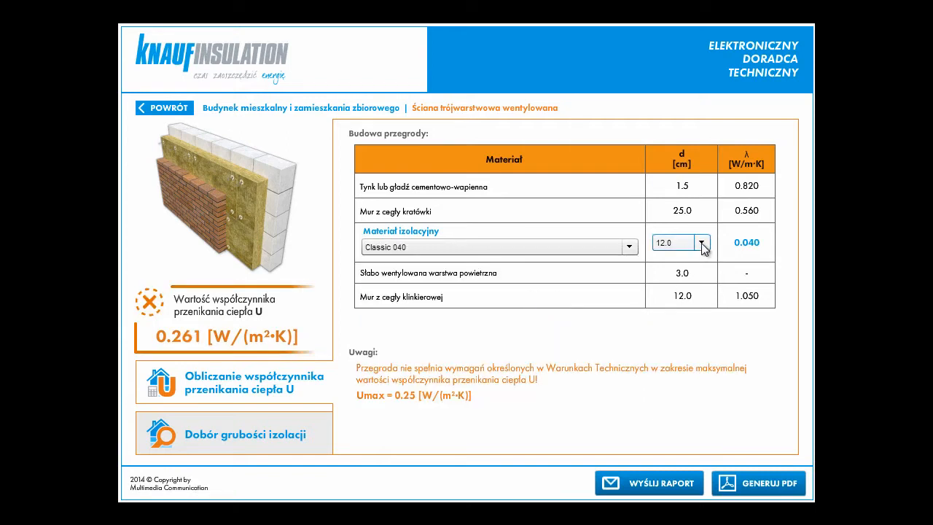
Set the Classic 040 insulation thickness to 15 cm, giving U = 0.218 W/(m²K)
left_click(700, 242)
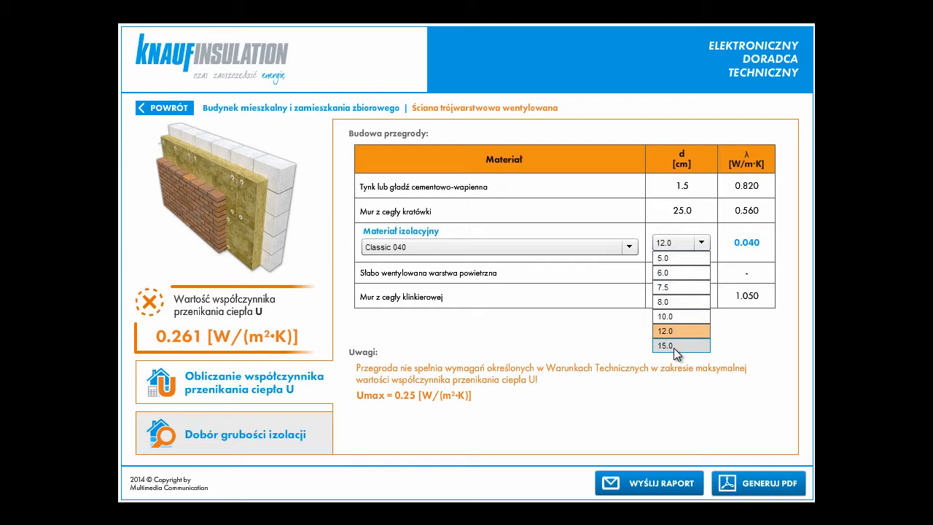
left_click(664, 344)
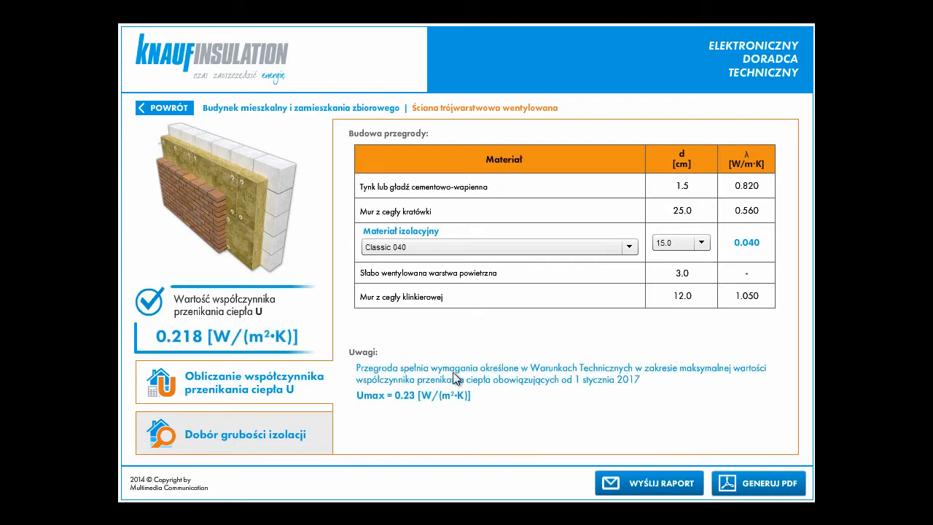
mouse_move(347, 416)
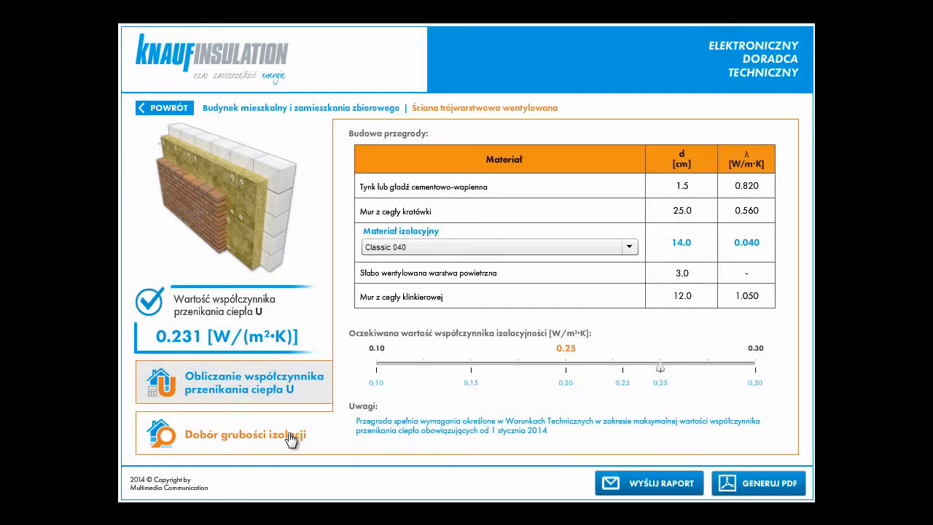
mouse_move(660, 372)
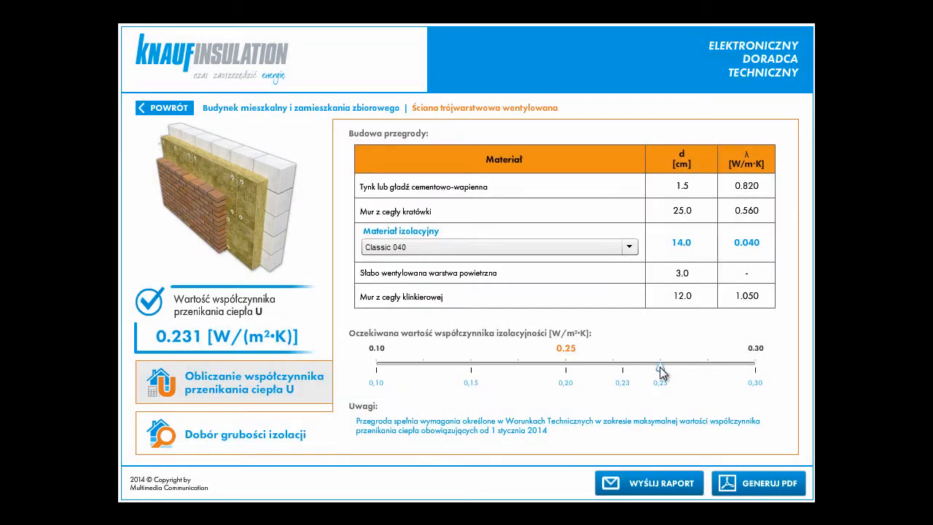
Lower the target U-value slider to 0.14, sizing Classic 040 at 26 cm for U = 0.136
left_click_drag(658, 363, 510, 364)
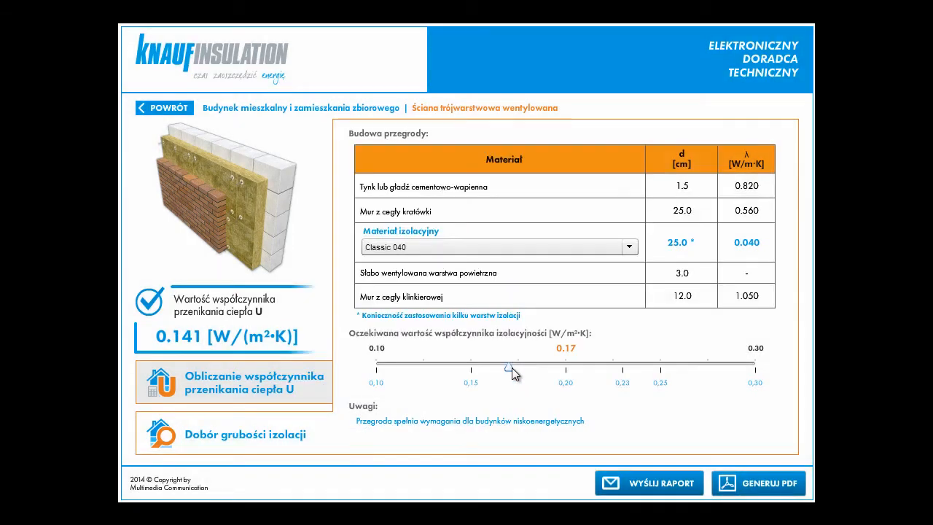
left_click_drag(510, 367, 451, 367)
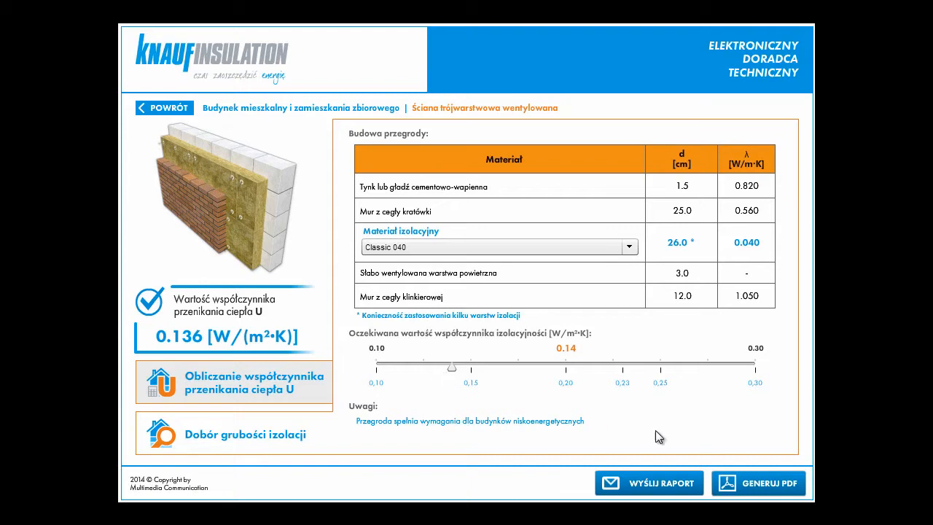
mouse_move(671, 483)
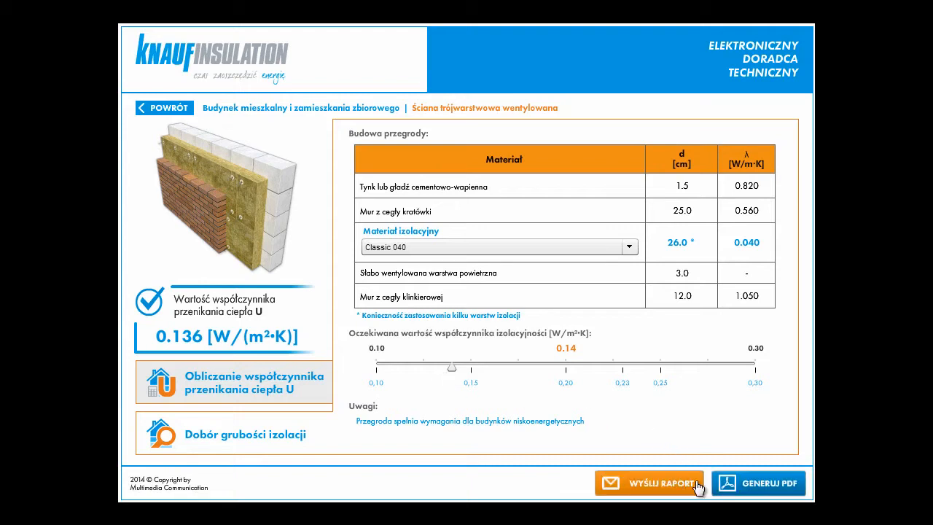
left_click(758, 483)
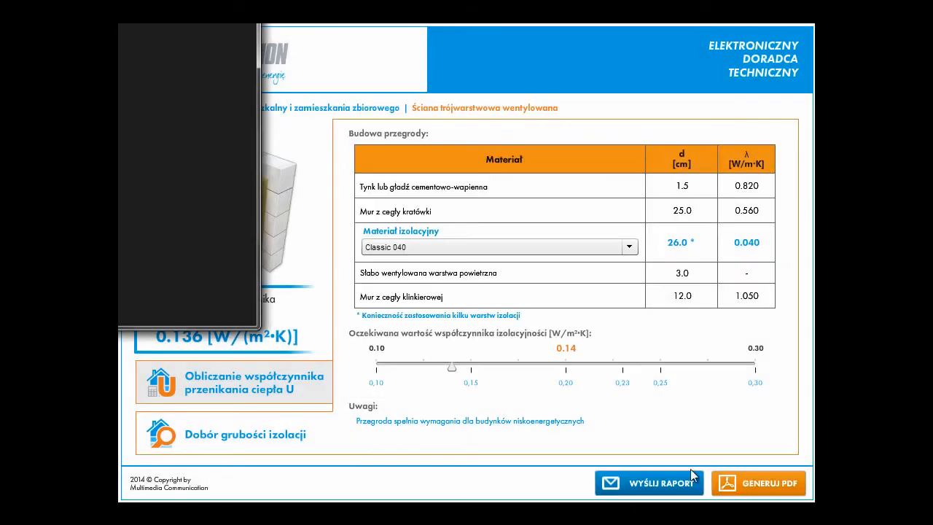
left_click(758, 483)
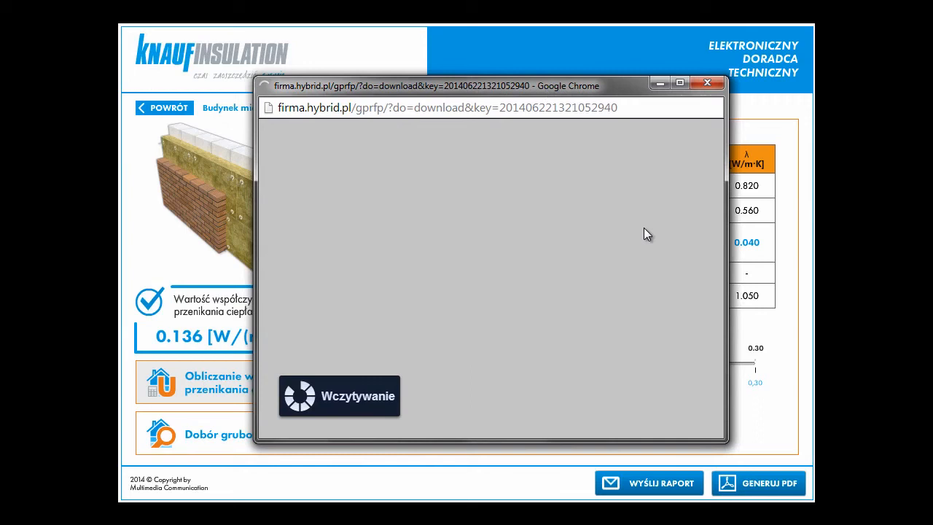
mouse_move(656, 251)
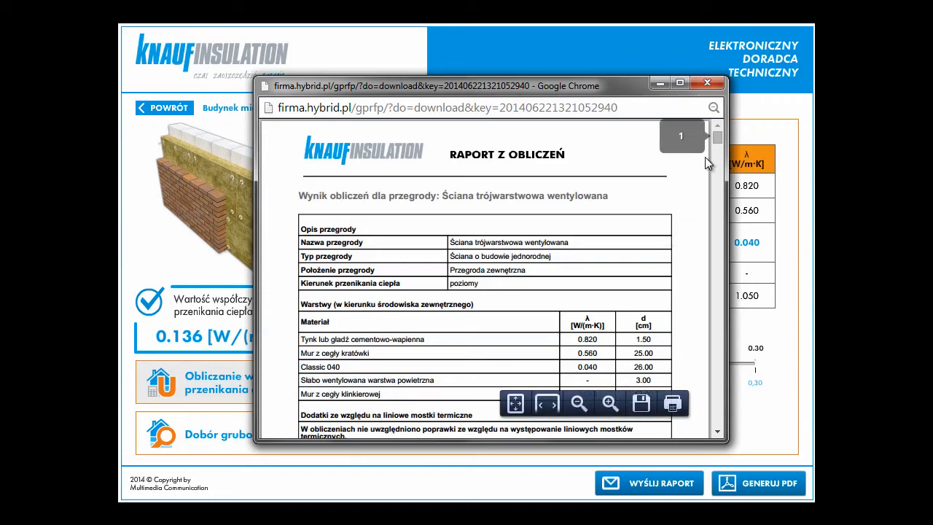
scroll("down", 3)
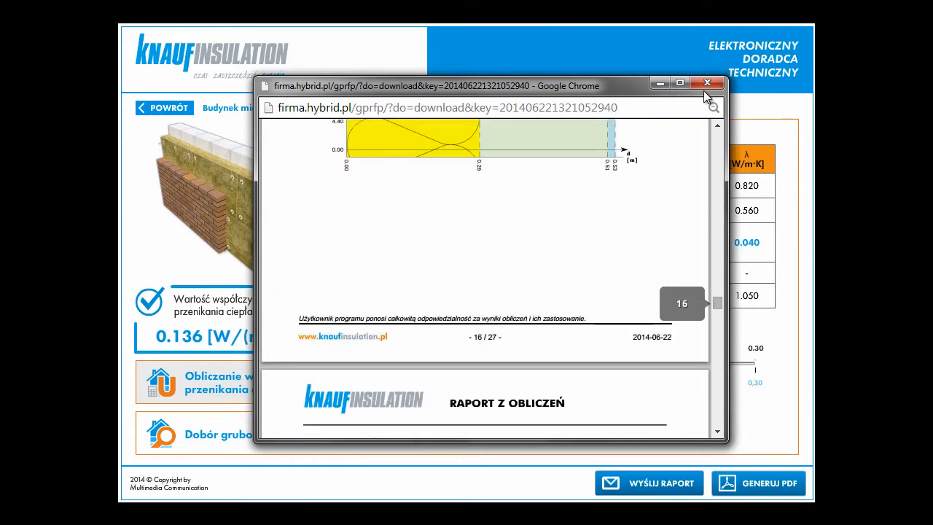
left_click(706, 82)
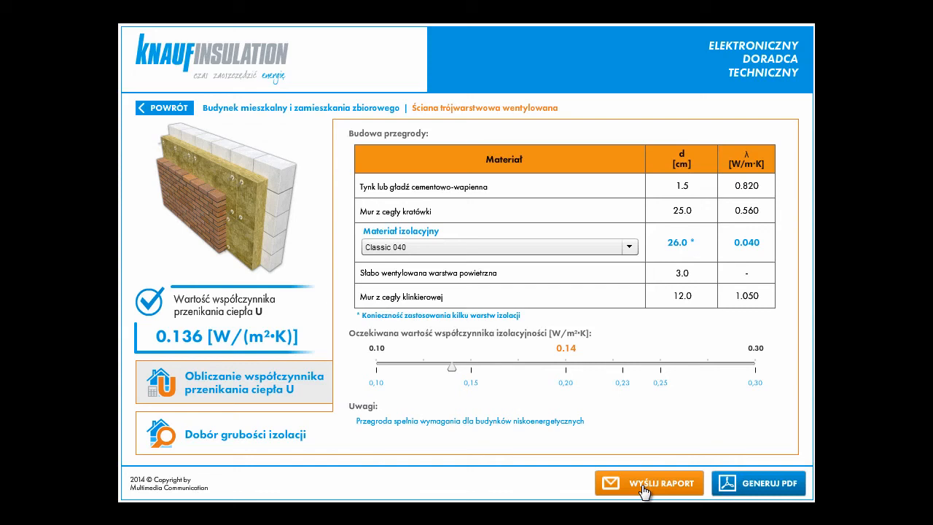
left_click(647, 482)
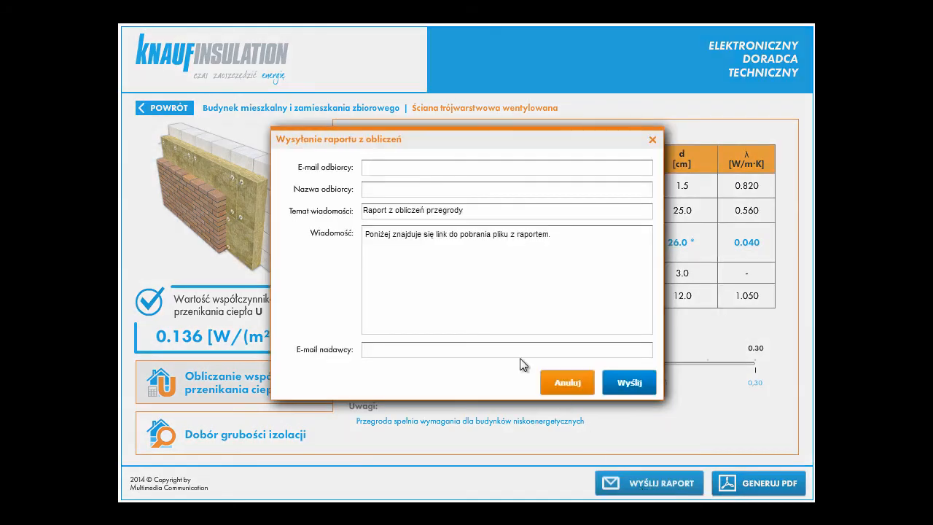
left_click(507, 168)
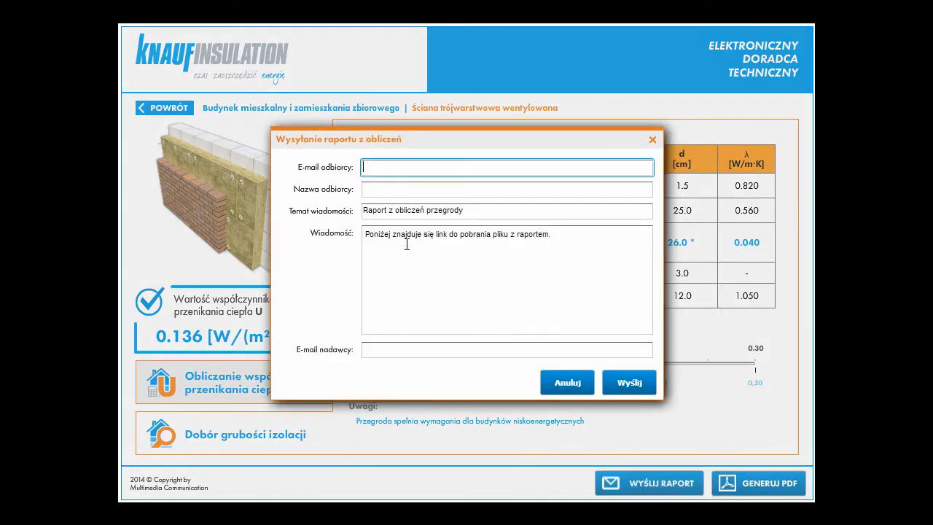
type("user")
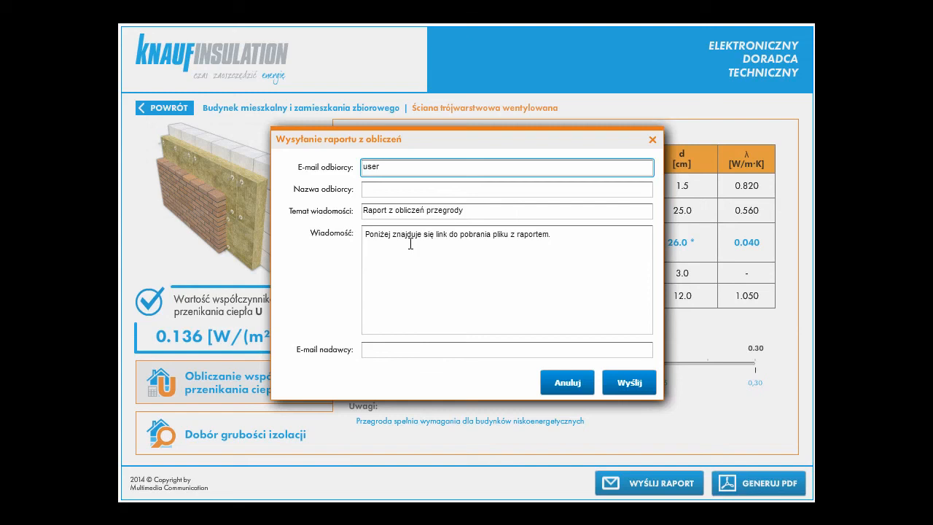
type("@com")
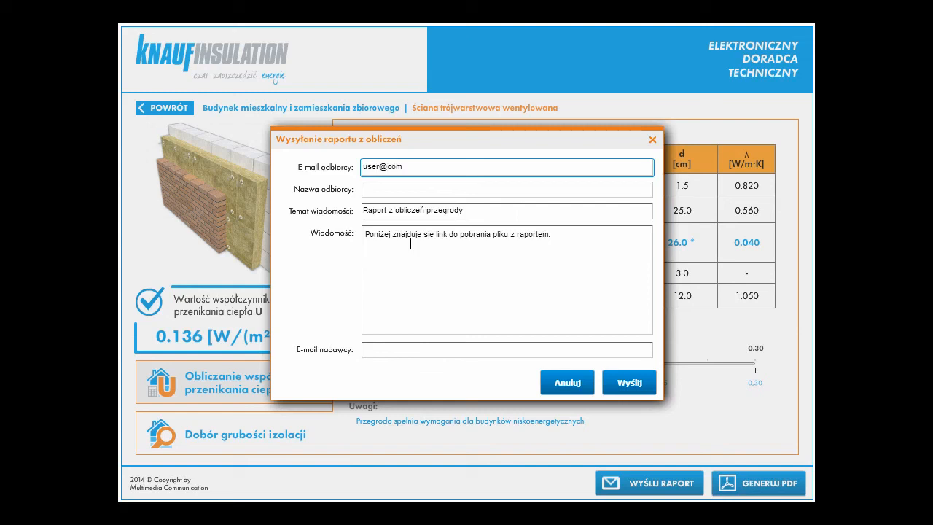
type("company.")
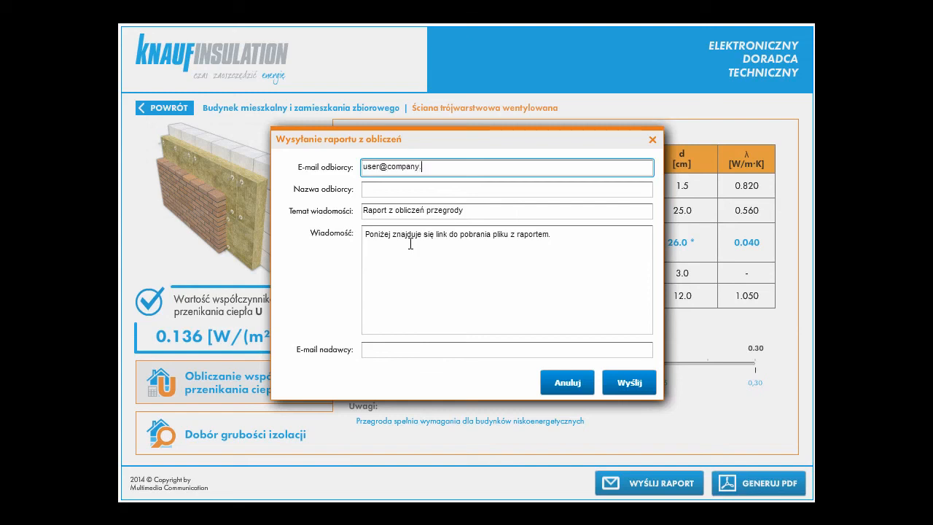
type("com")
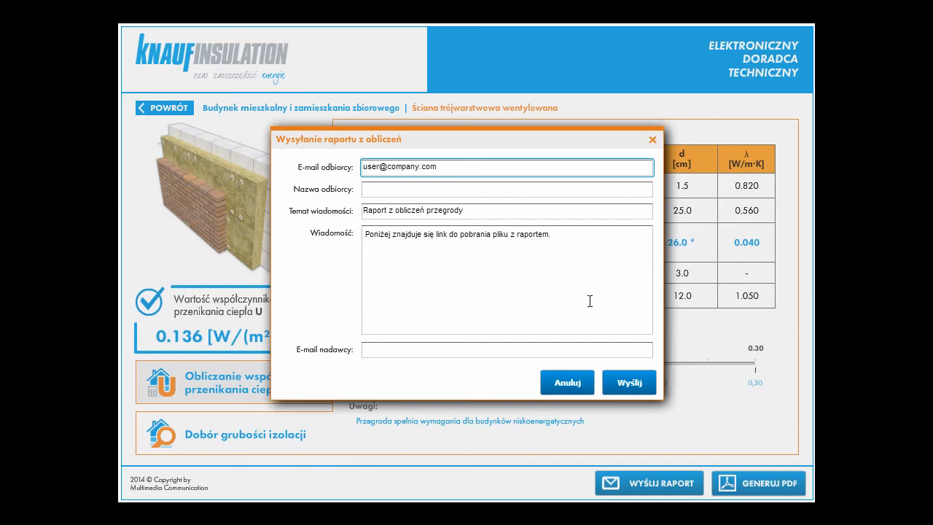